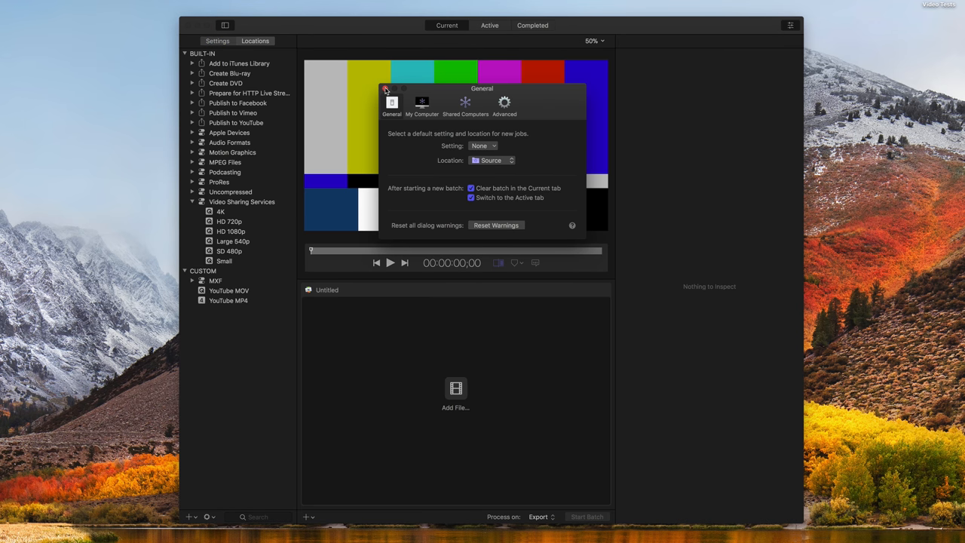
- Show the My Computer pane with the option to let other computers process batches
click(422, 104)
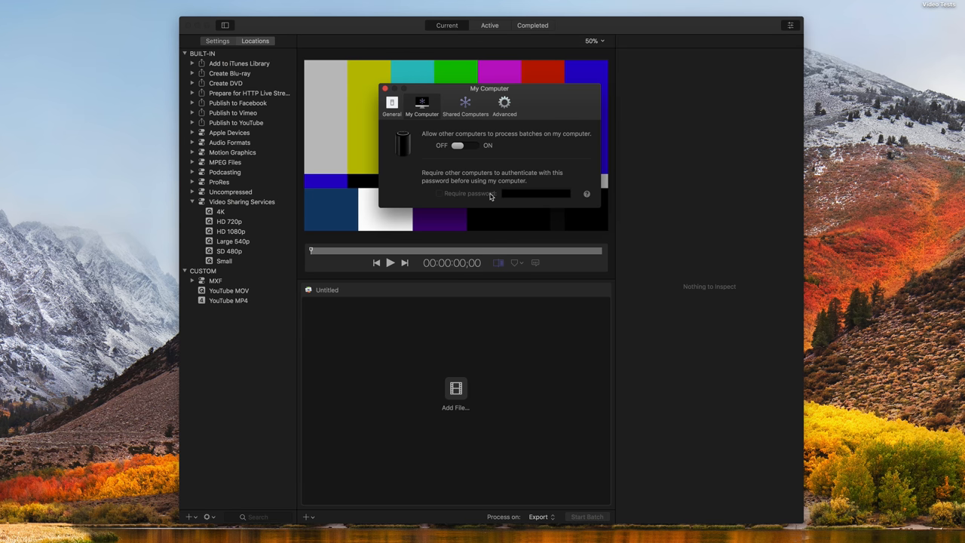
- Add an Untitled shared-computer group, then show the Export group with Mac Mini and This Computer
click(465, 104)
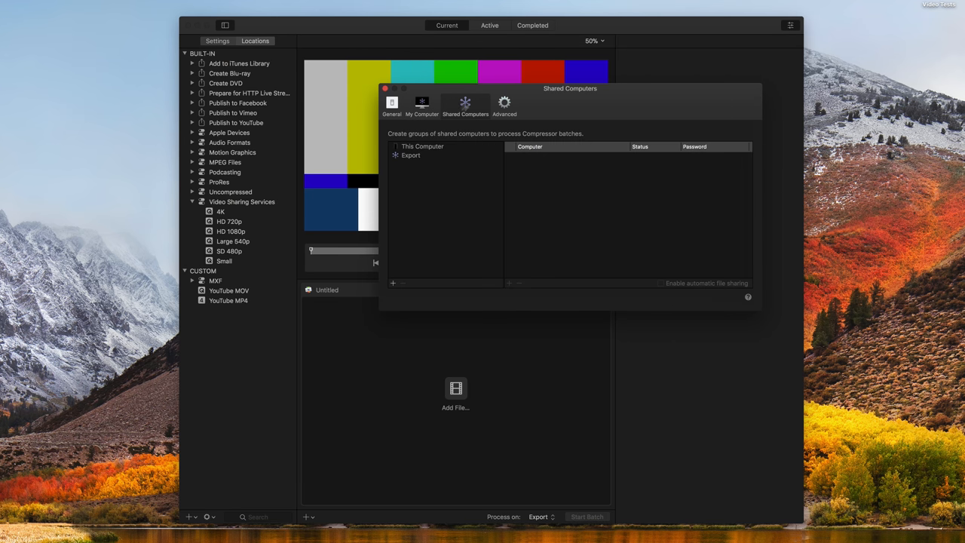
click(392, 284)
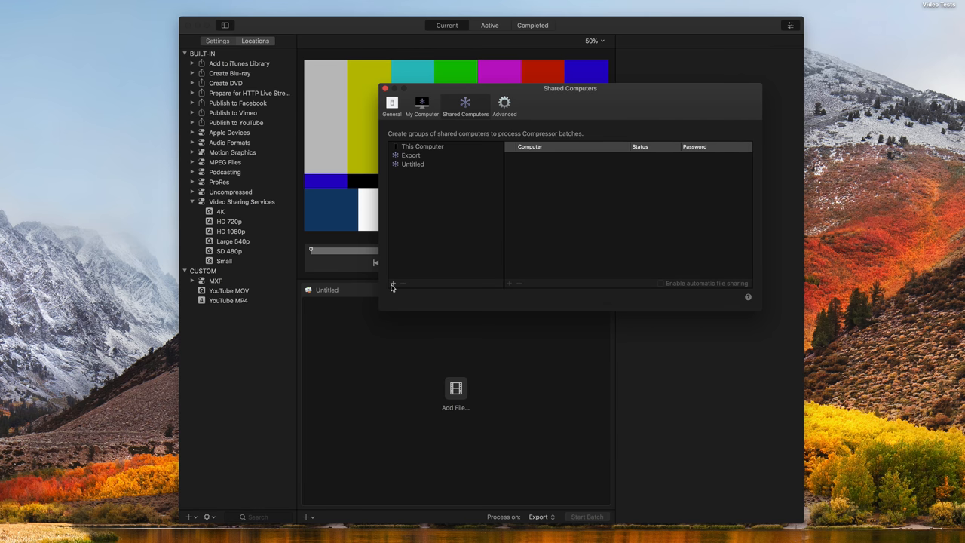
mouse_move(413, 169)
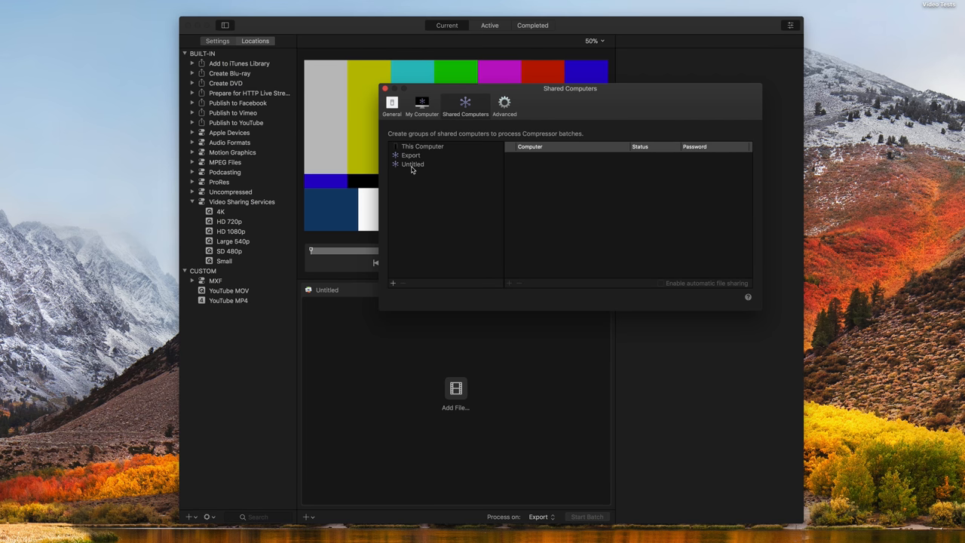
click(413, 163)
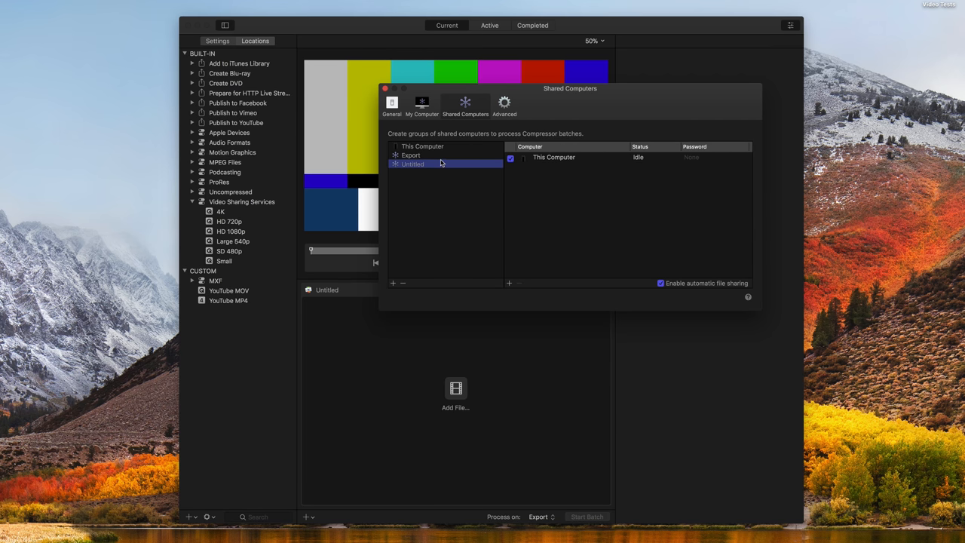
click(410, 156)
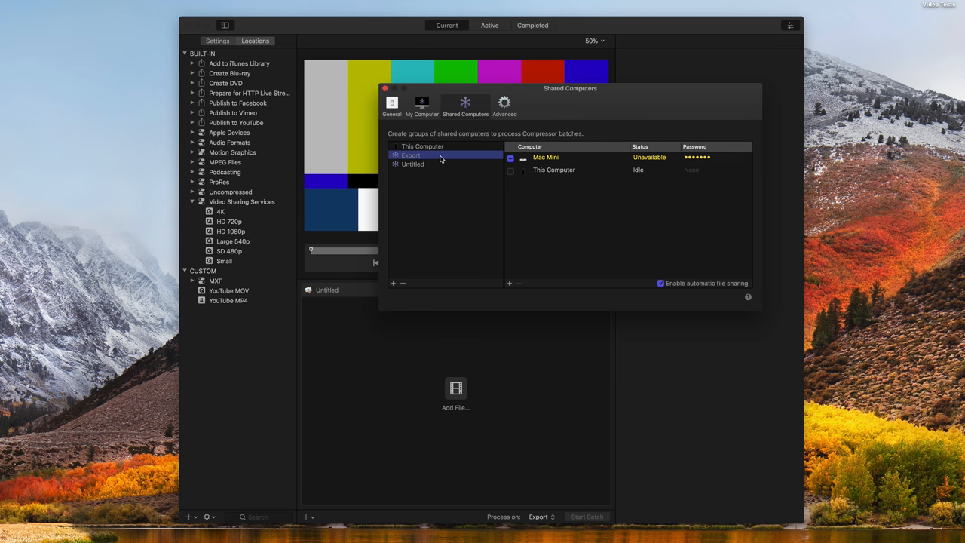
mouse_move(473, 166)
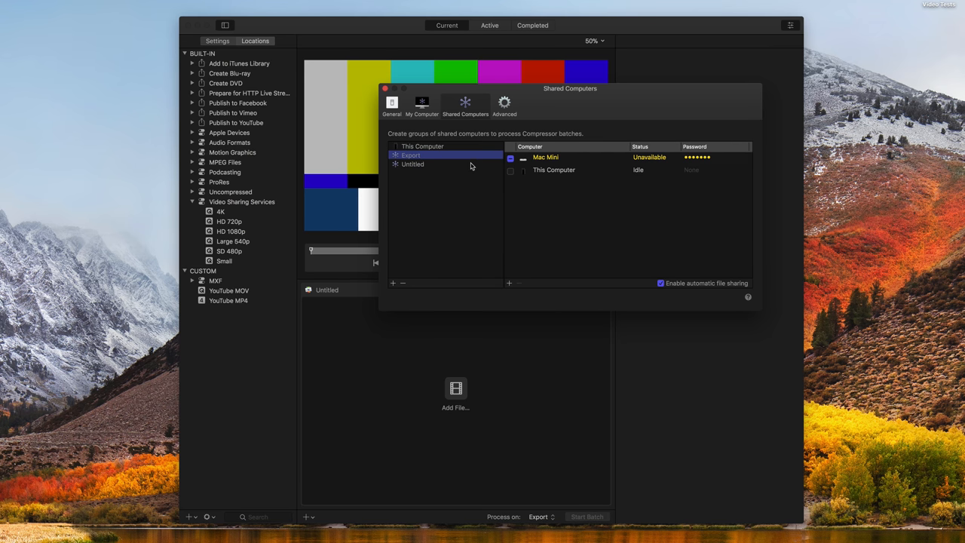
mouse_move(440, 181)
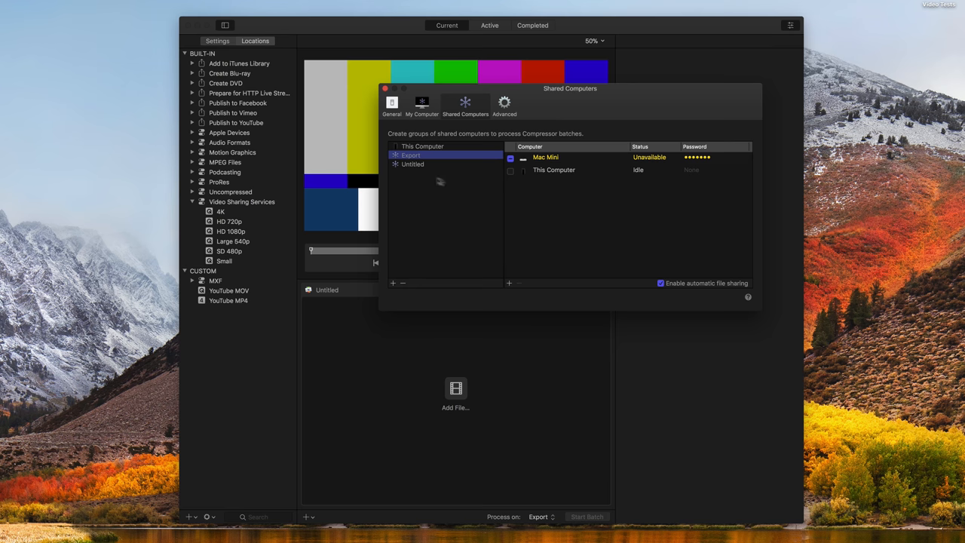
mouse_move(530, 176)
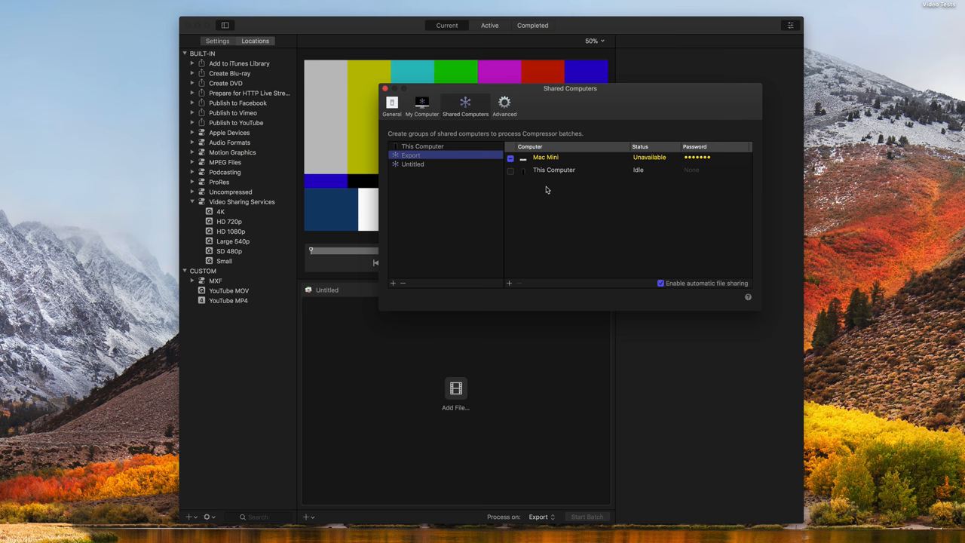
mouse_move(519, 203)
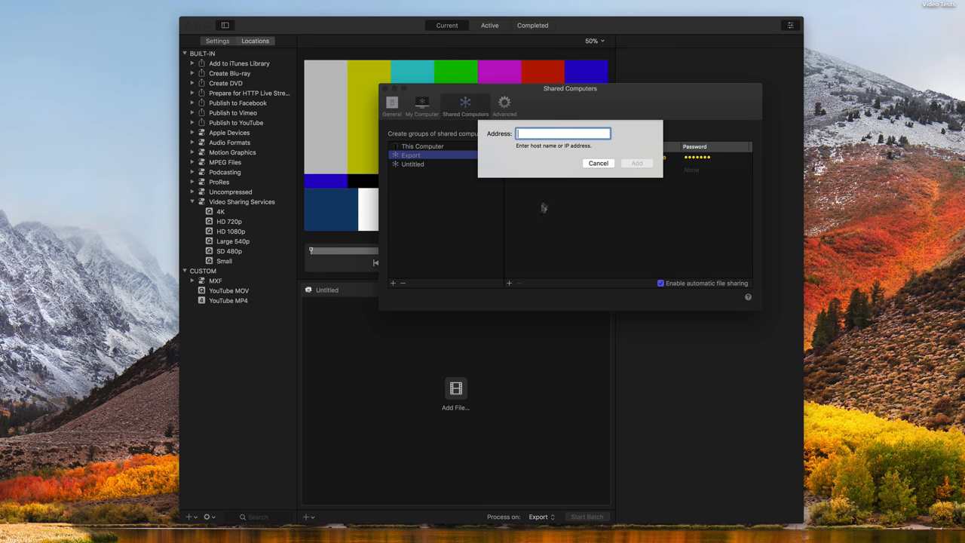
mouse_move(597, 163)
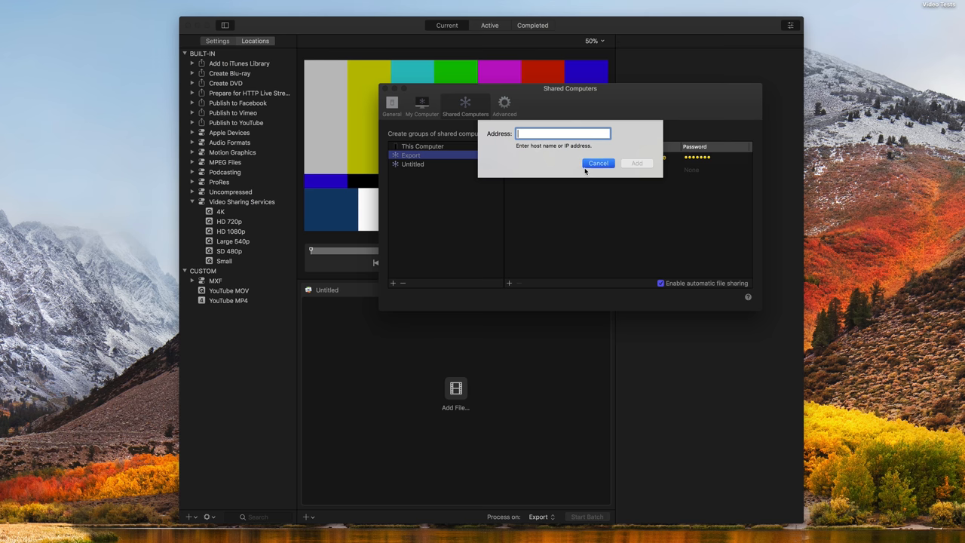
click(597, 163)
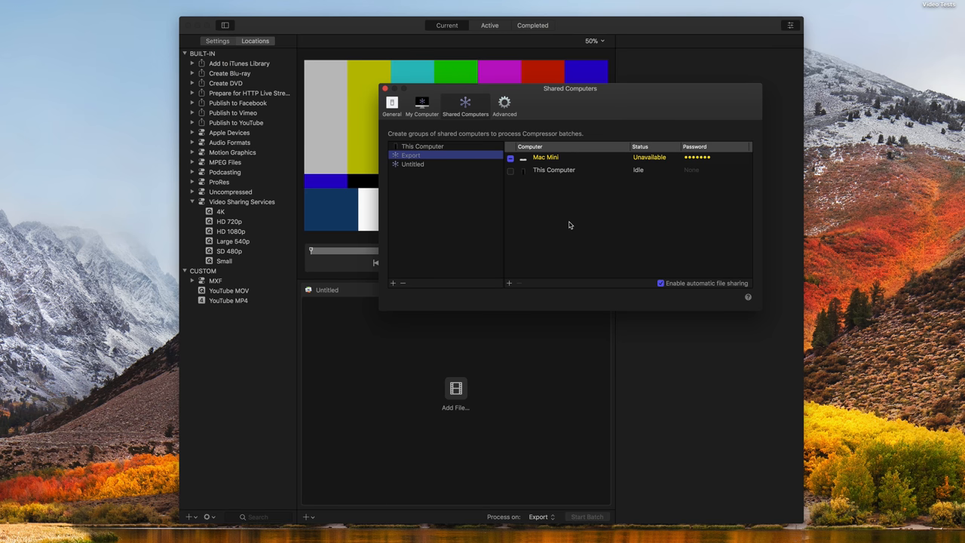
- Close preferences and keep Export as the Process on target for batches
click(385, 88)
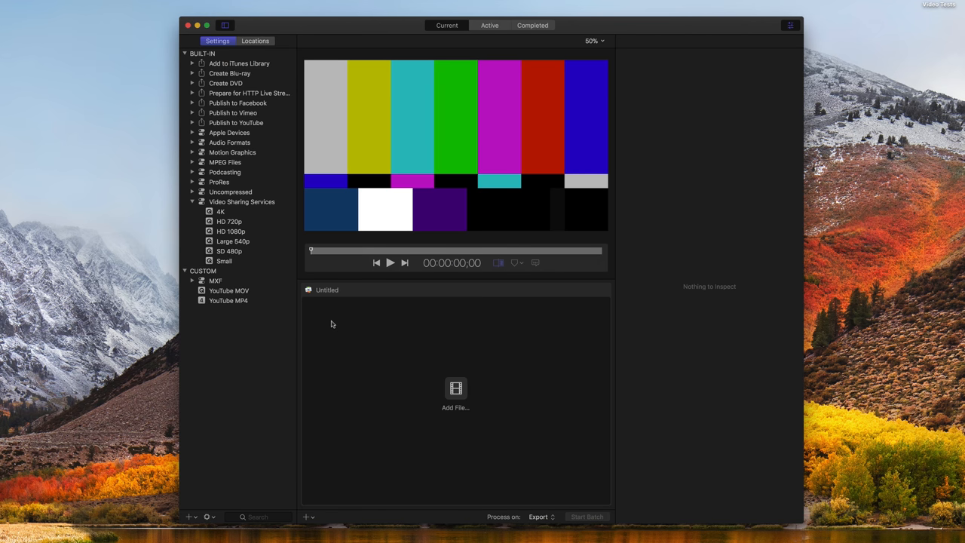
mouse_move(436, 470)
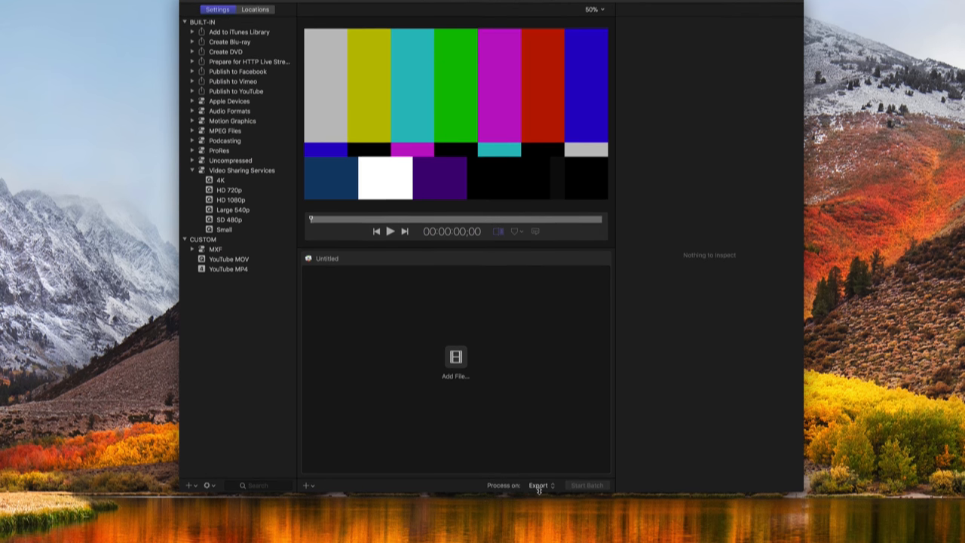
click(540, 486)
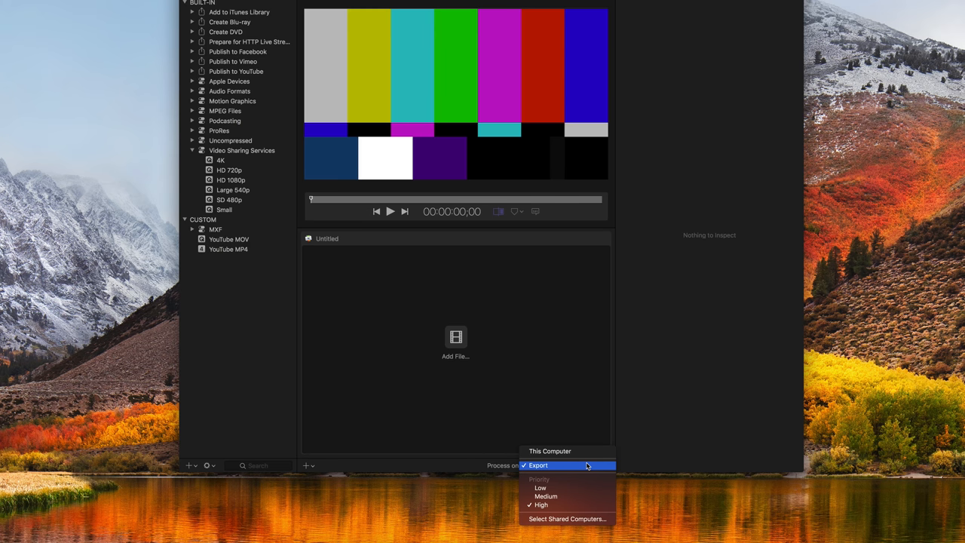
mouse_move(577, 407)
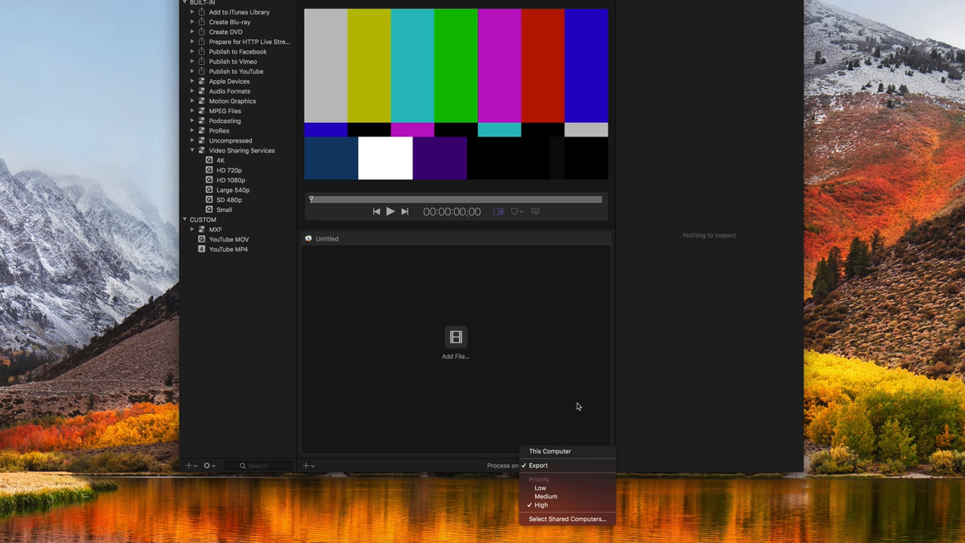
click(537, 465)
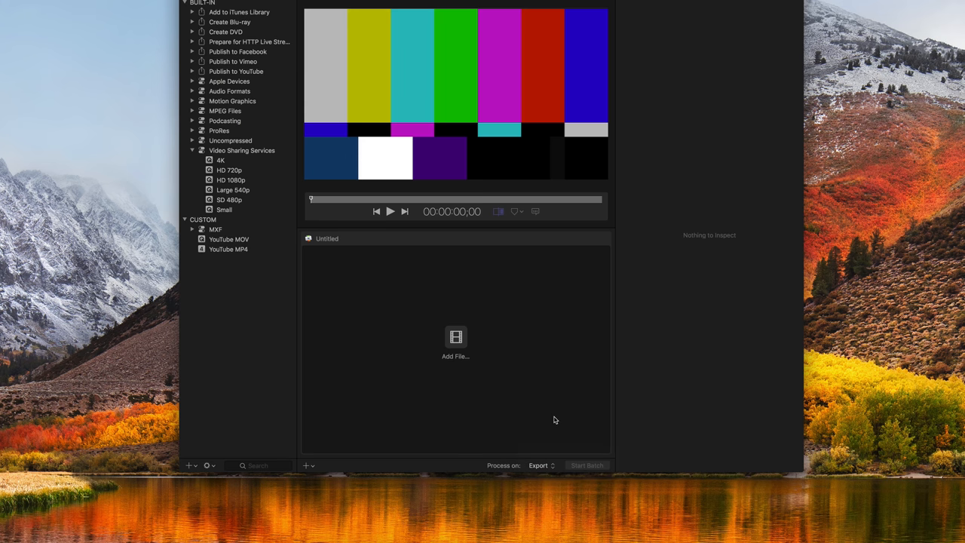